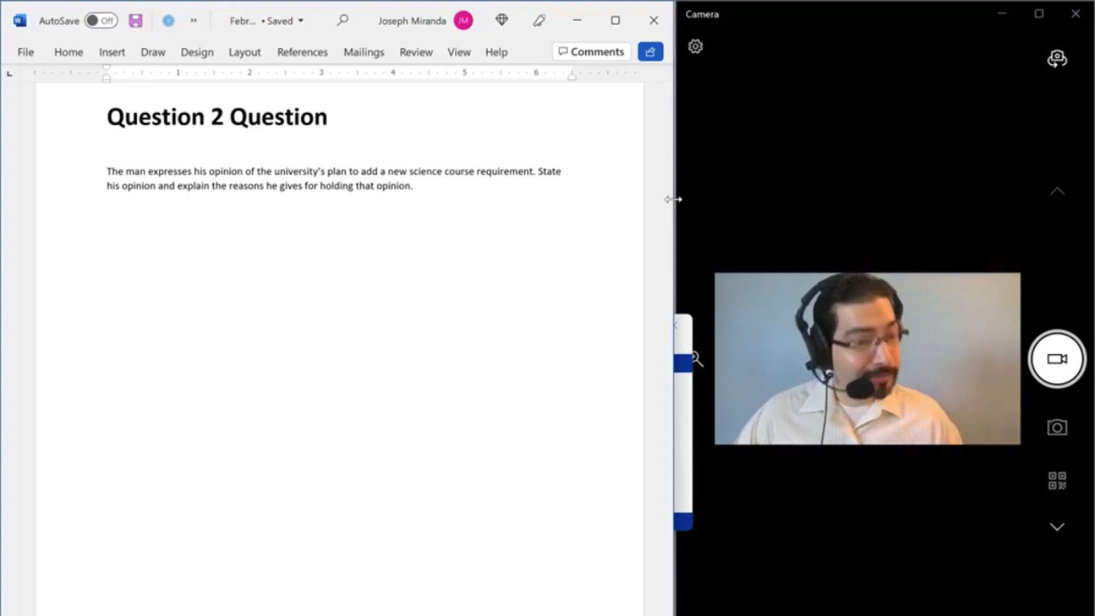
Scroll past the Question 2 prompt to the Sustainability reading passage
{"action": "scroll", "scroll_direction": "down", "scroll_amount": 3}
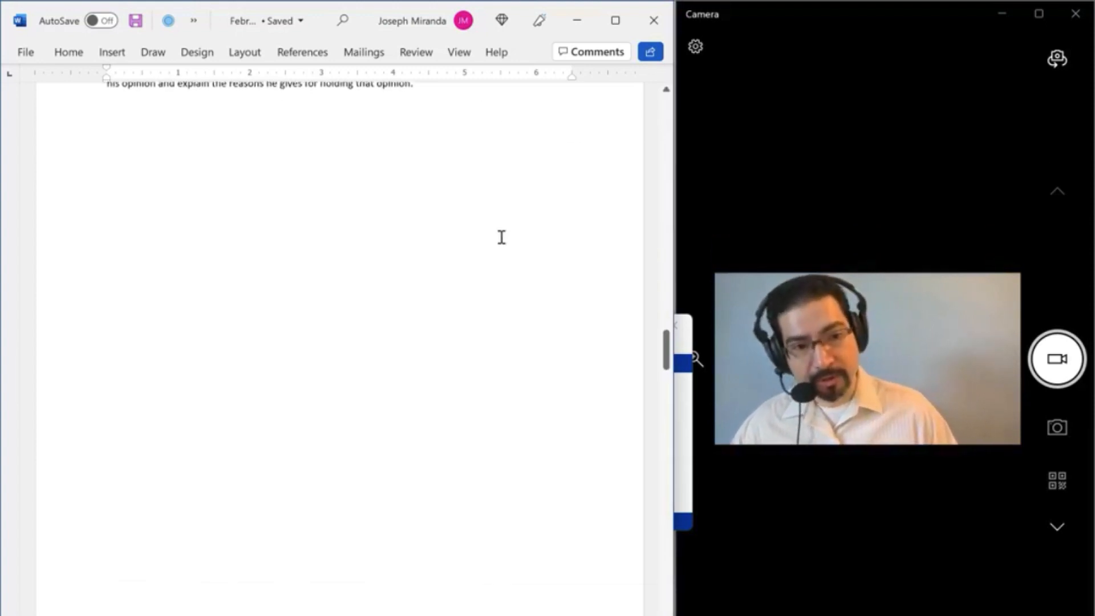
{"action": "scroll", "scroll_direction": "down", "scroll_amount": 3}
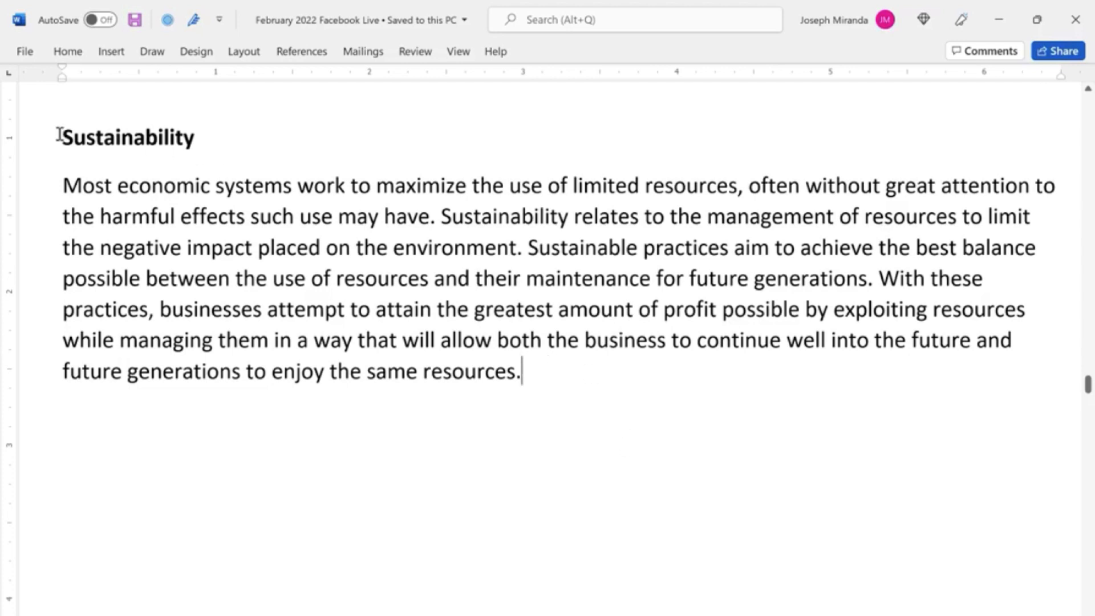
Select the 'Sustainability' heading word, then deselect it
{"action": "double_click", "coordinate": [127, 139]}
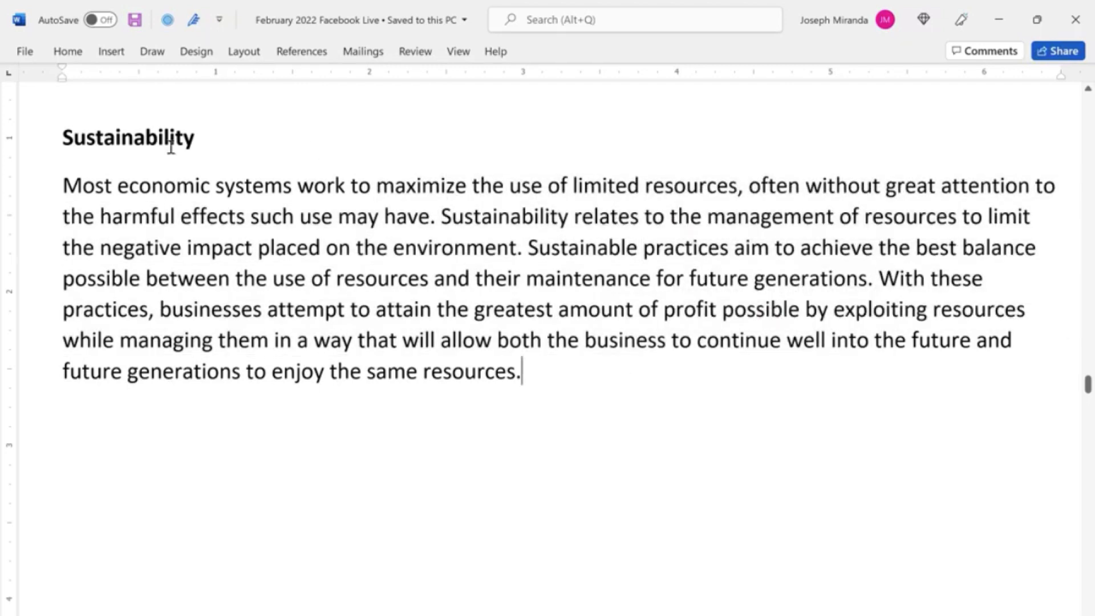
{"action": "double_click", "coordinate": [132, 139]}
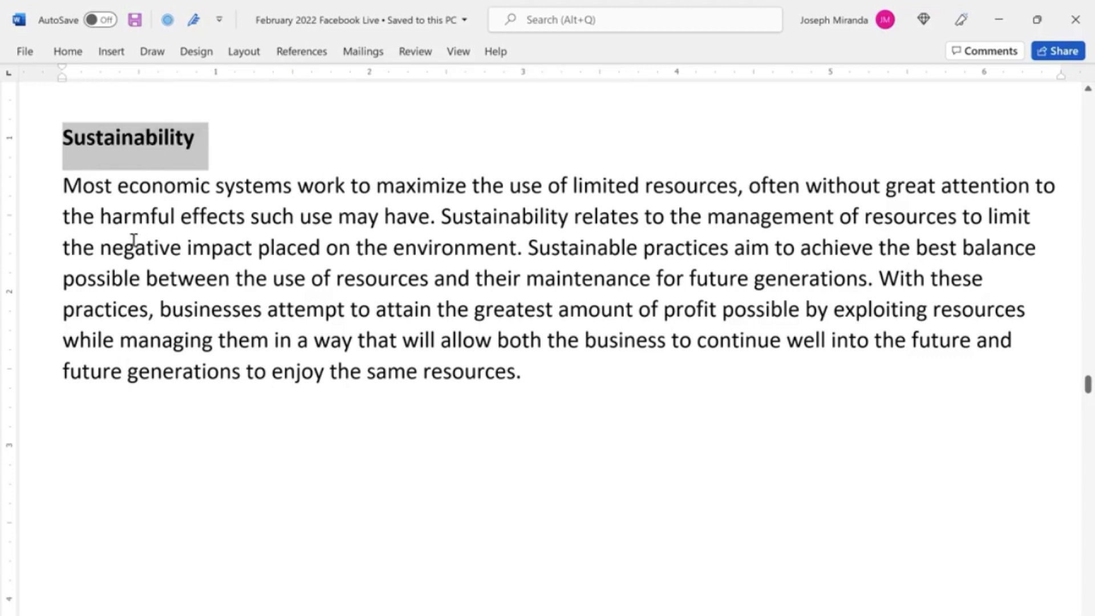
{"action": "left_click", "coordinate": [567, 478]}
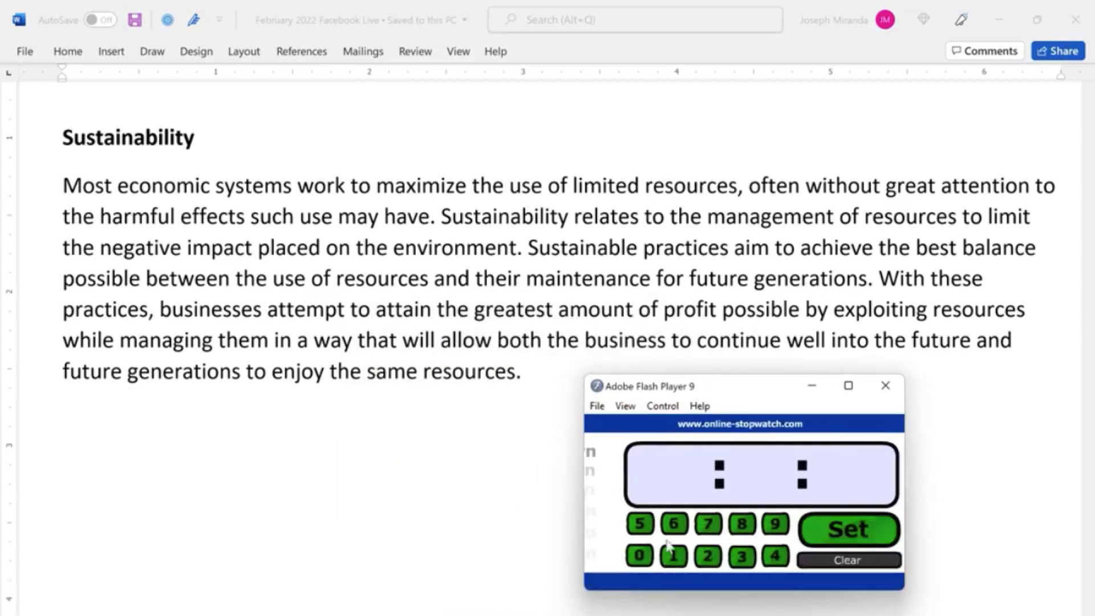
Set and start a 45-second reading countdown, then reset the stopwatch to 00:00:45
{"action": "left_click", "coordinate": [848, 529]}
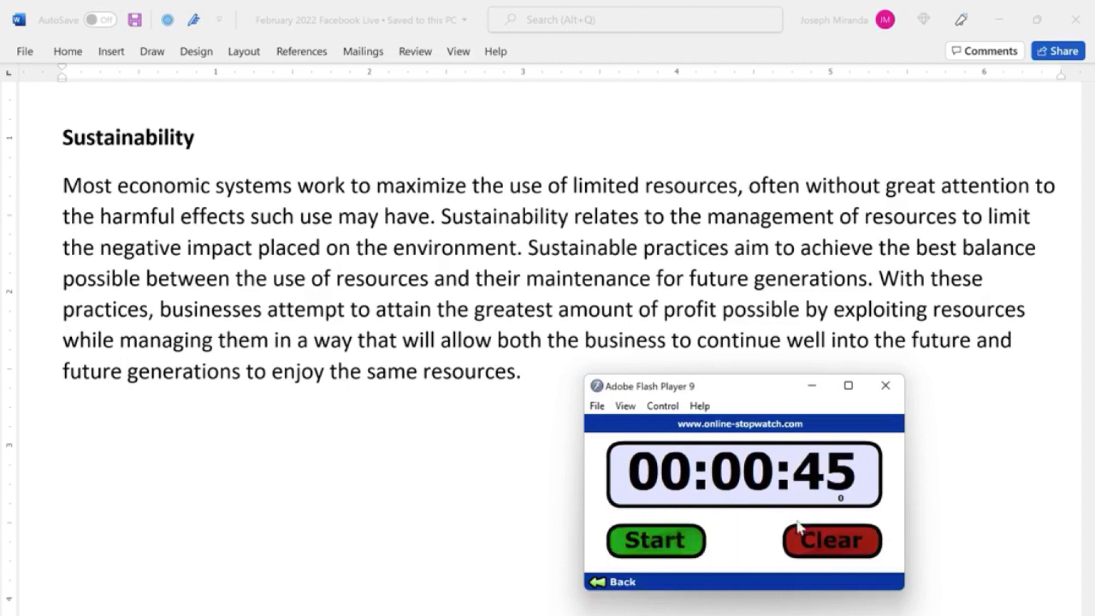
{"action": "mouse_move", "coordinate": [670, 554]}
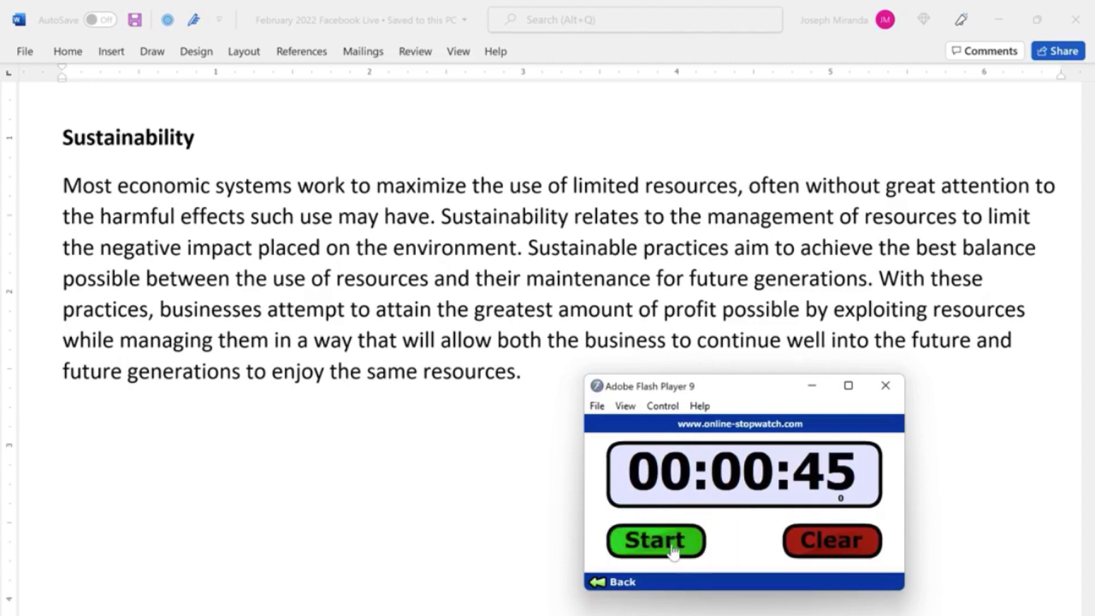
{"action": "left_click", "coordinate": [655, 540]}
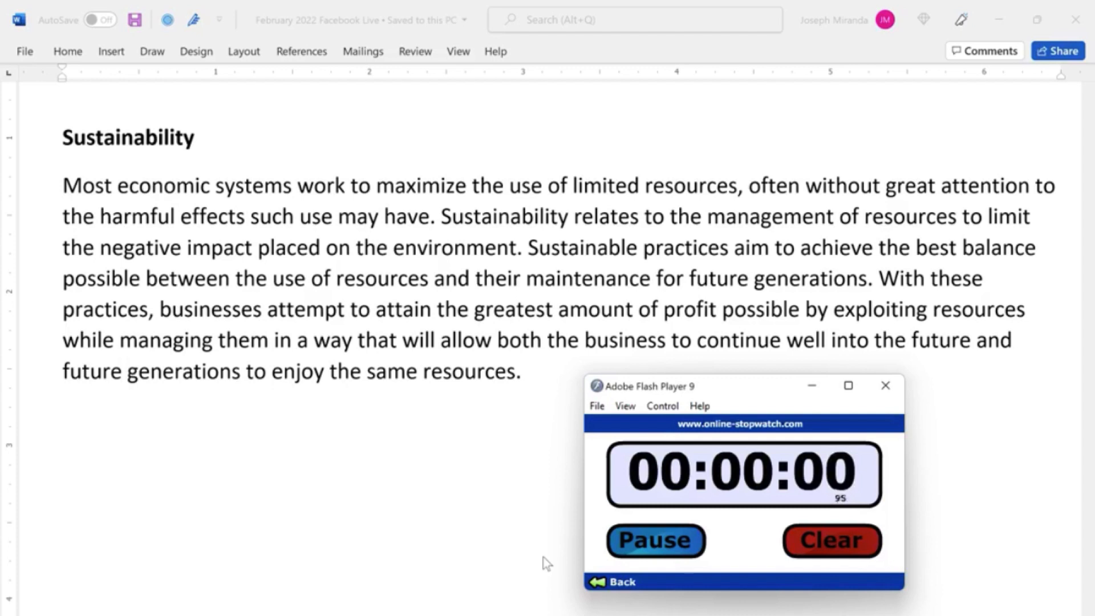
{"action": "left_click", "coordinate": [655, 541]}
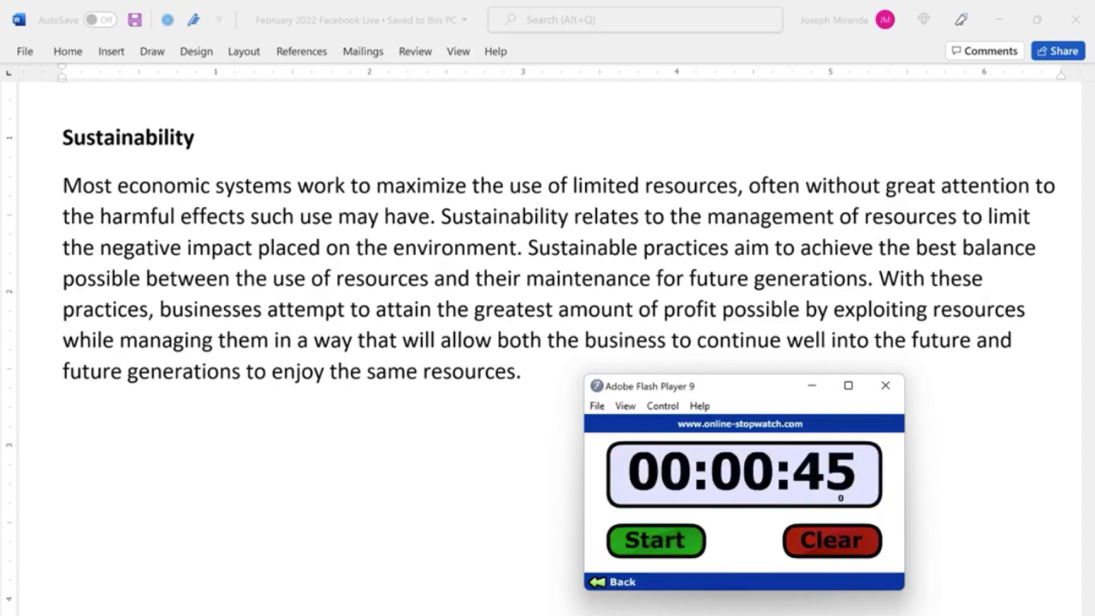
{"action": "mouse_move", "coordinate": [478, 570]}
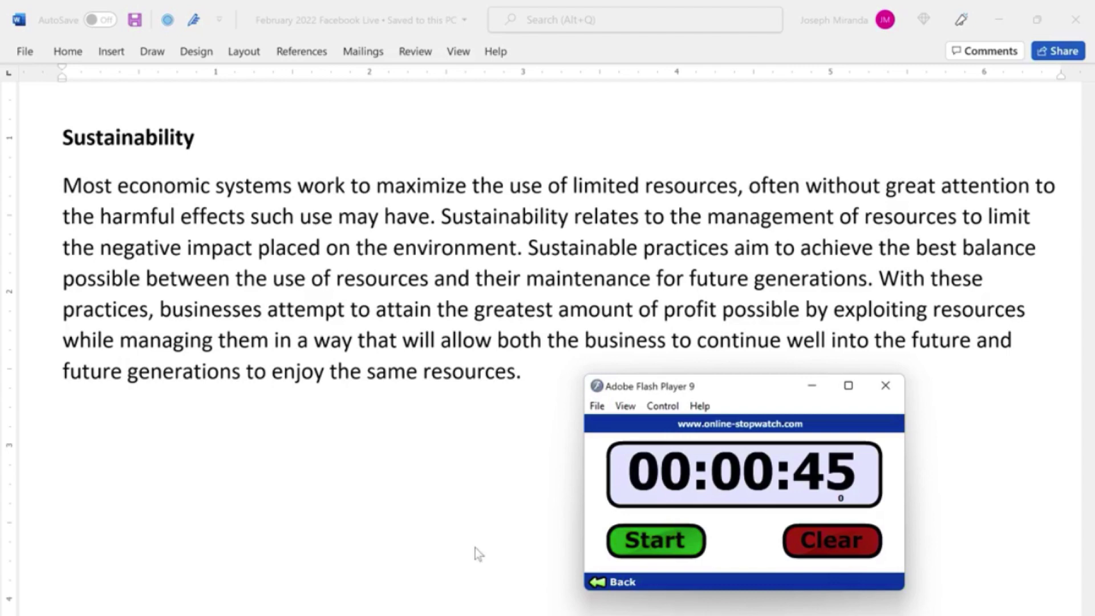
{"action": "mouse_move", "coordinate": [383, 27]}
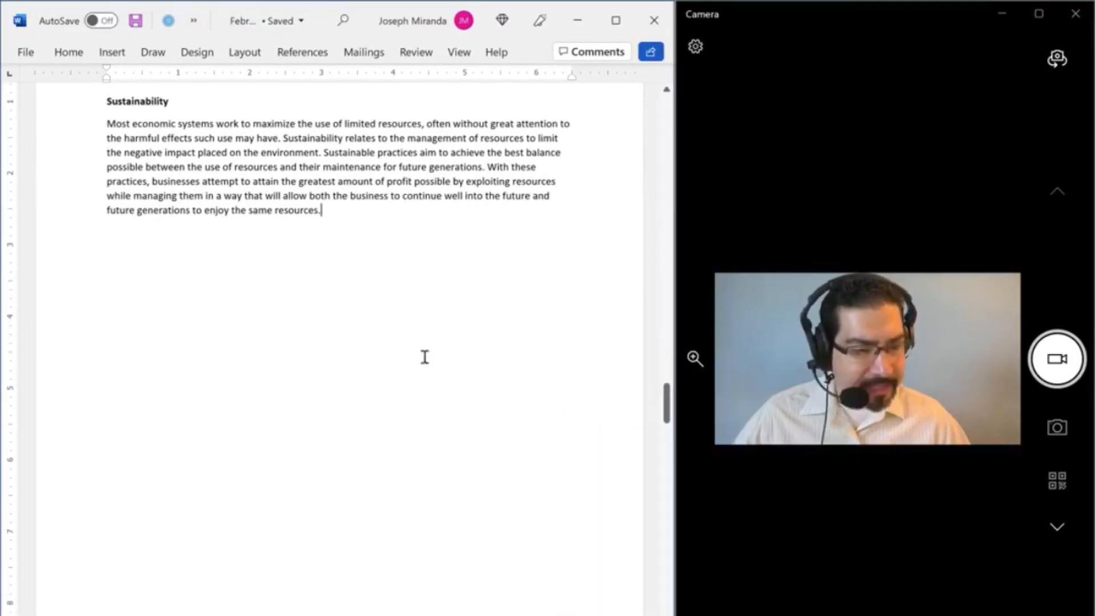
{"action": "scroll", "scroll_direction": "down", "scroll_amount": 3}
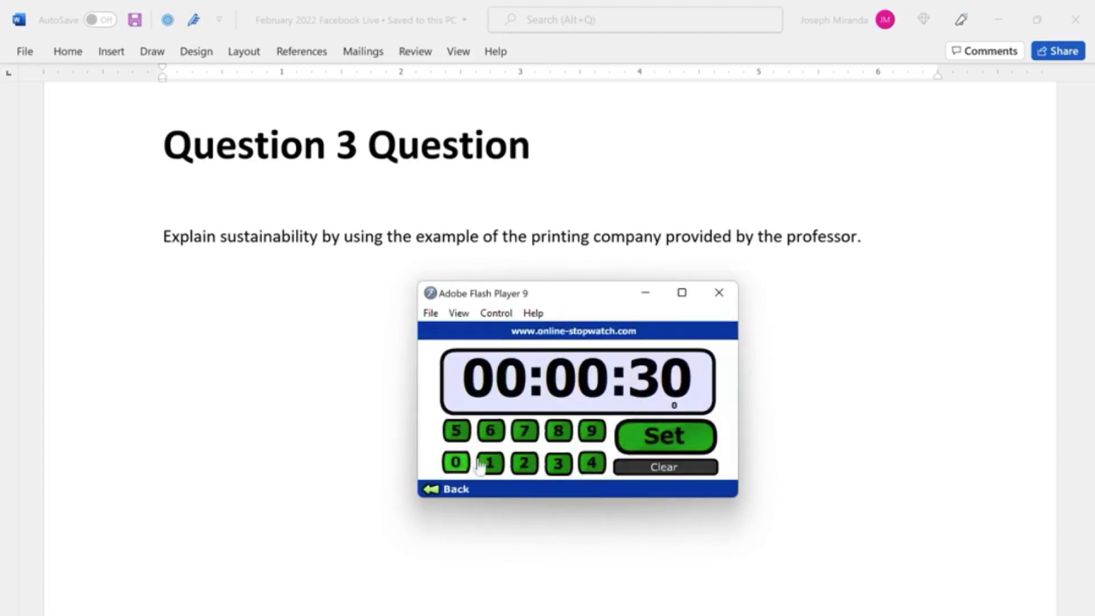
Set the stopwatch to 00:00:30 and start the preparation countdown
{"action": "left_click", "coordinate": [666, 436]}
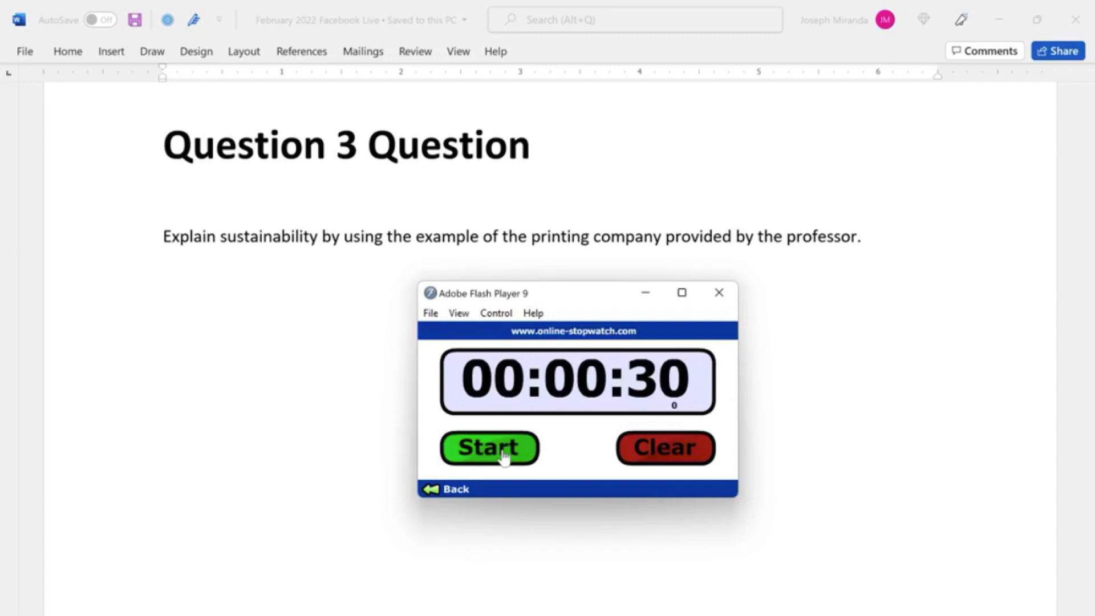
{"action": "left_click", "coordinate": [489, 449]}
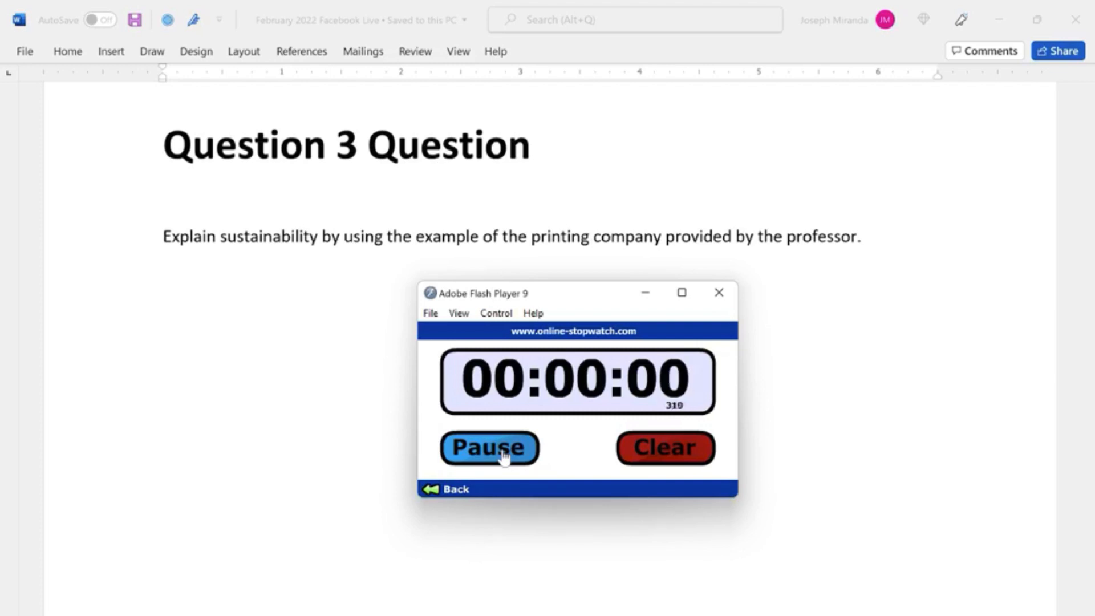
Stop the expired prep countdown so the stopwatch resets to 00:00:30
{"action": "left_click", "coordinate": [666, 453]}
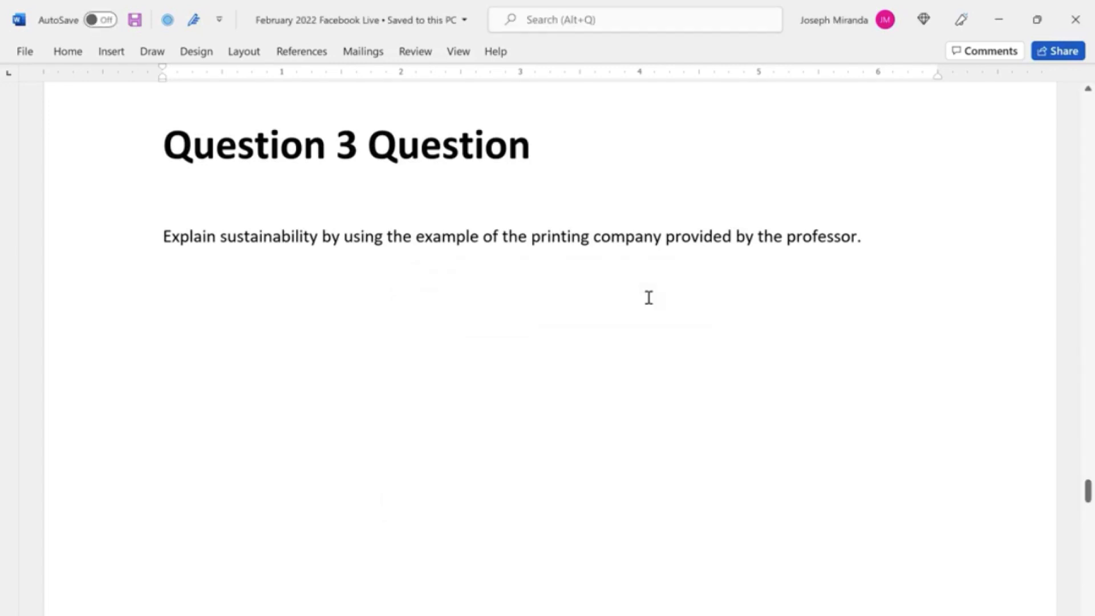
{"action": "scroll", "scroll_direction": "down", "scroll_amount": 3}
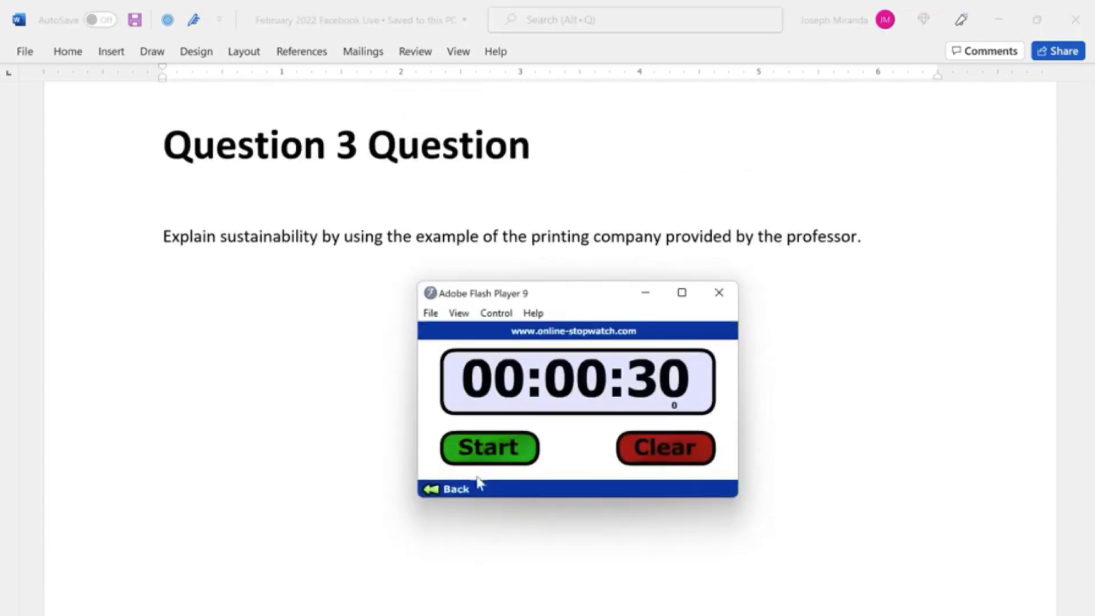
Clear the stopwatch, enter 60 seconds, set it, and start the speaking countdown
{"action": "left_click", "coordinate": [665, 447]}
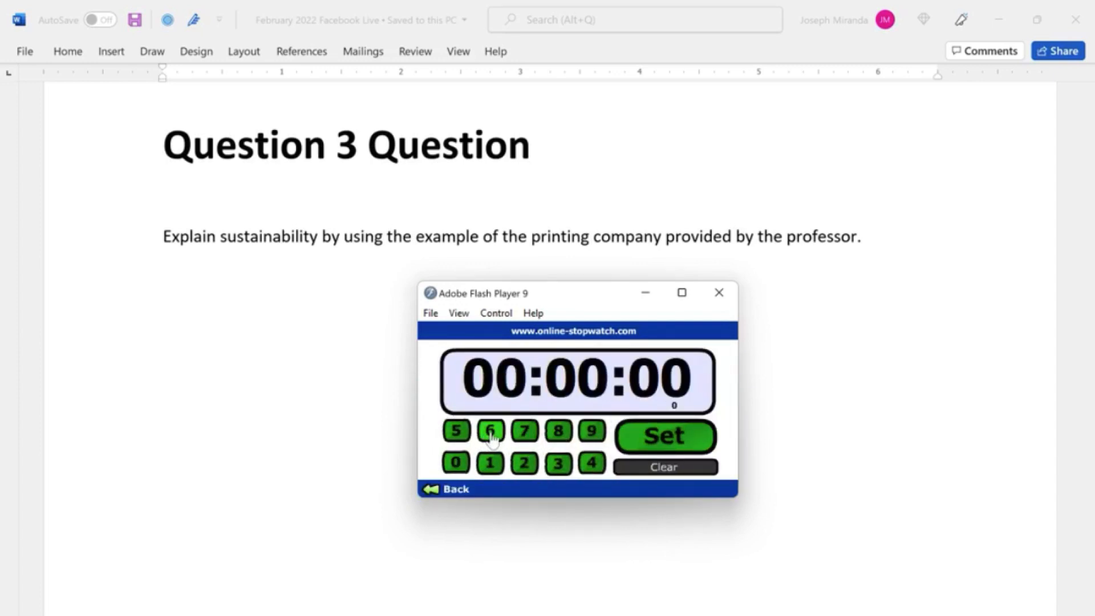
{"action": "left_click", "coordinate": [488, 431]}
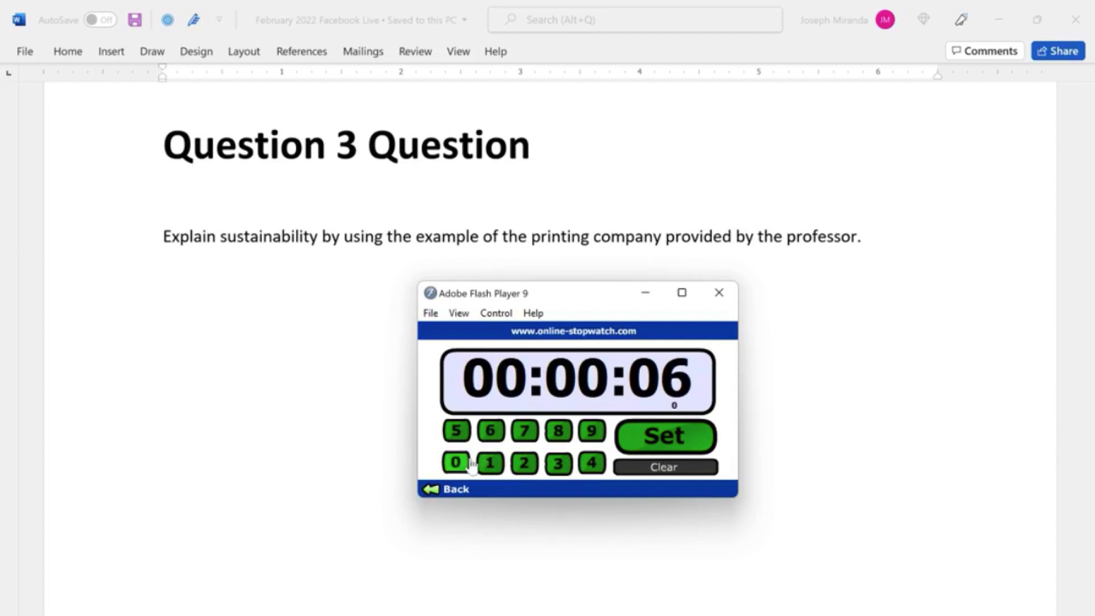
{"action": "left_click", "coordinate": [664, 436]}
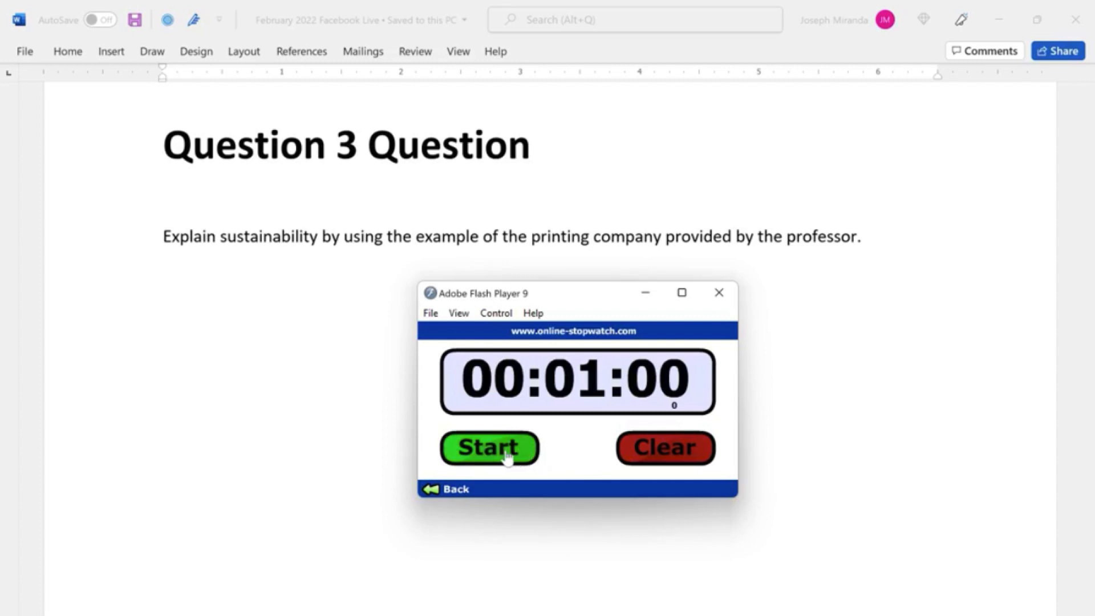
{"action": "left_click", "coordinate": [489, 448]}
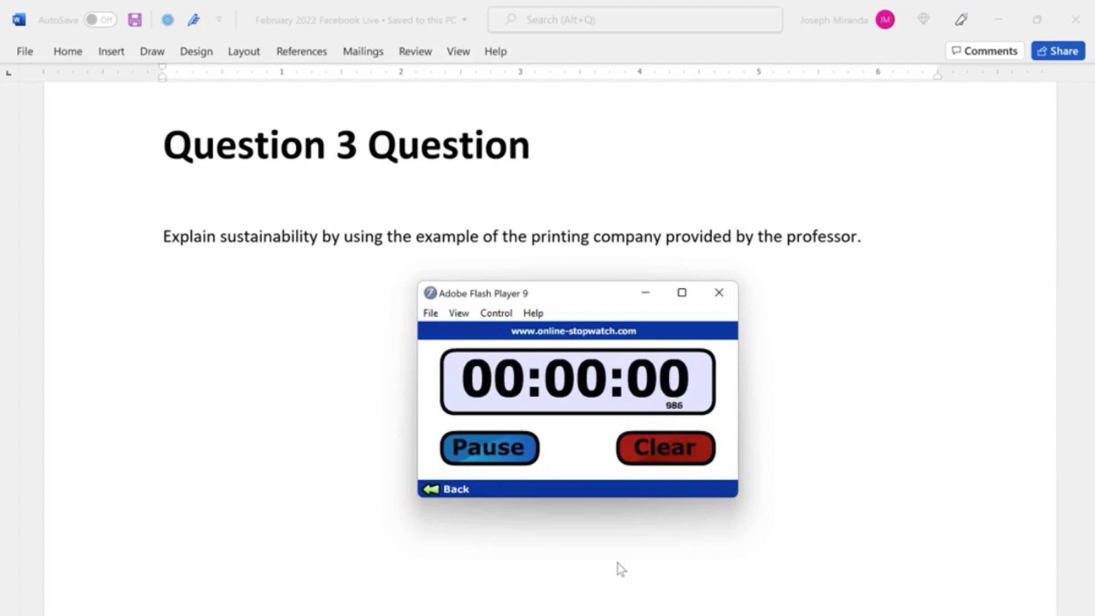
Stop the zeroed countdown and clear the stopwatch back to 00:01:00
{"action": "left_click", "coordinate": [670, 449]}
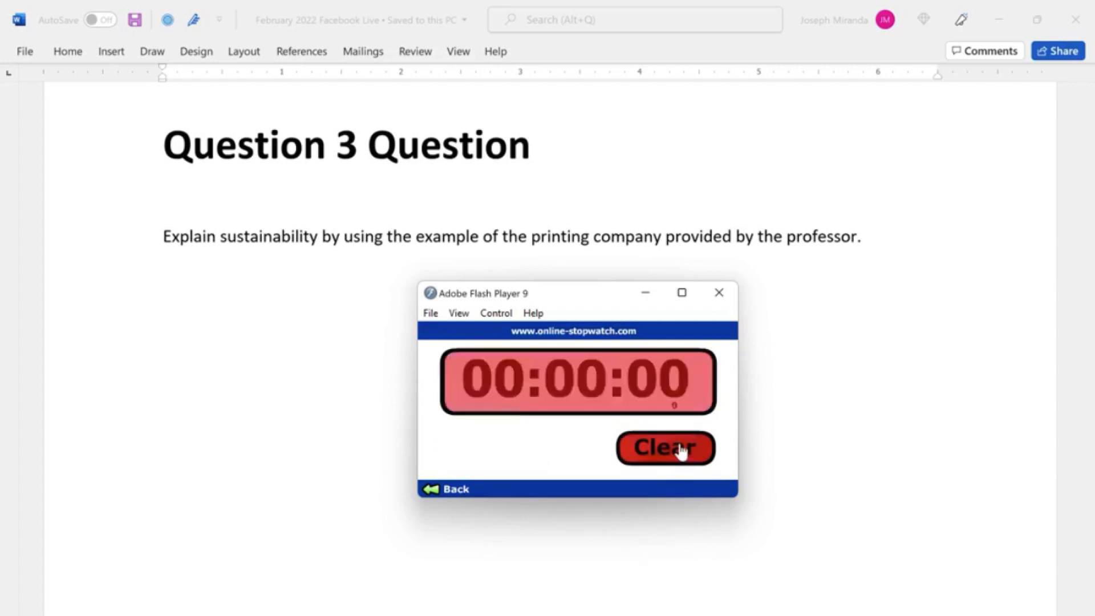
{"action": "left_click", "coordinate": [670, 450]}
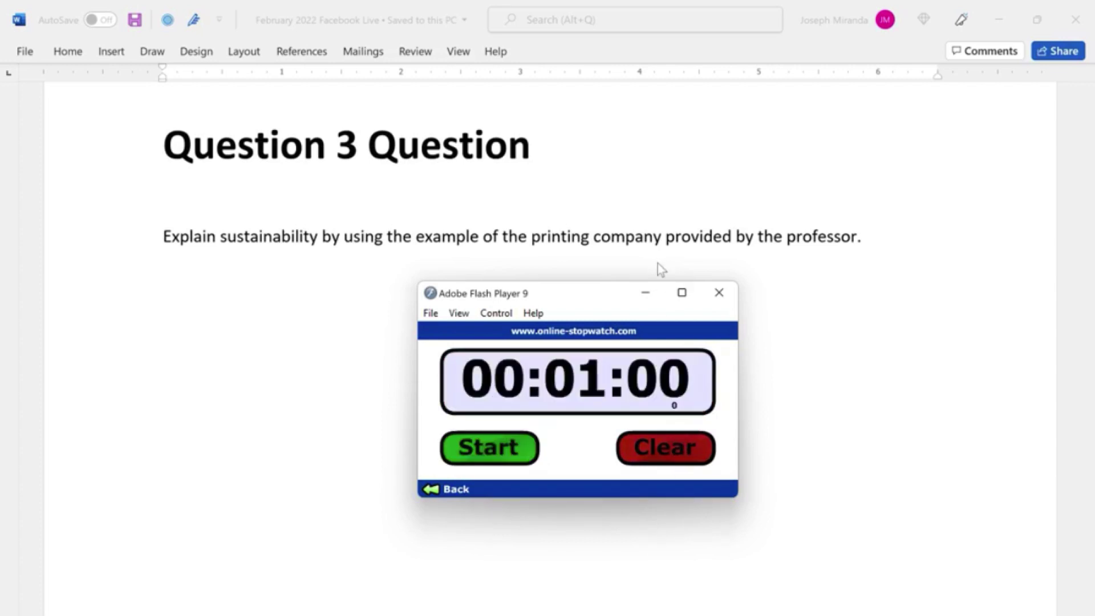
{"action": "mouse_move", "coordinate": [453, 36]}
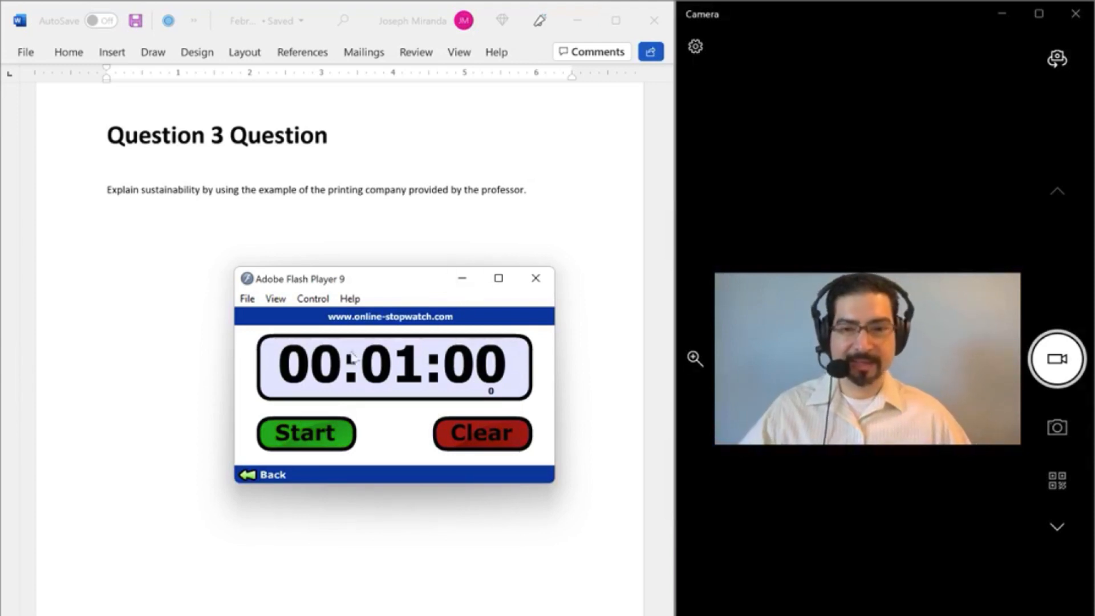
Start another 60-second speaking countdown beside the Question 3 prompt
{"action": "left_click", "coordinate": [305, 433]}
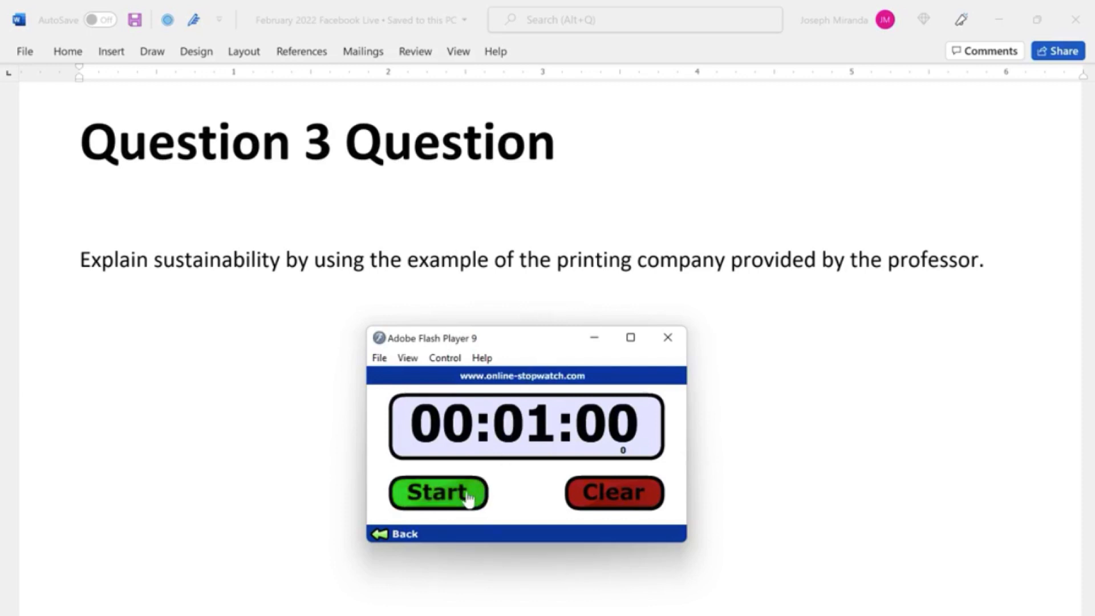
{"action": "left_click", "coordinate": [437, 493]}
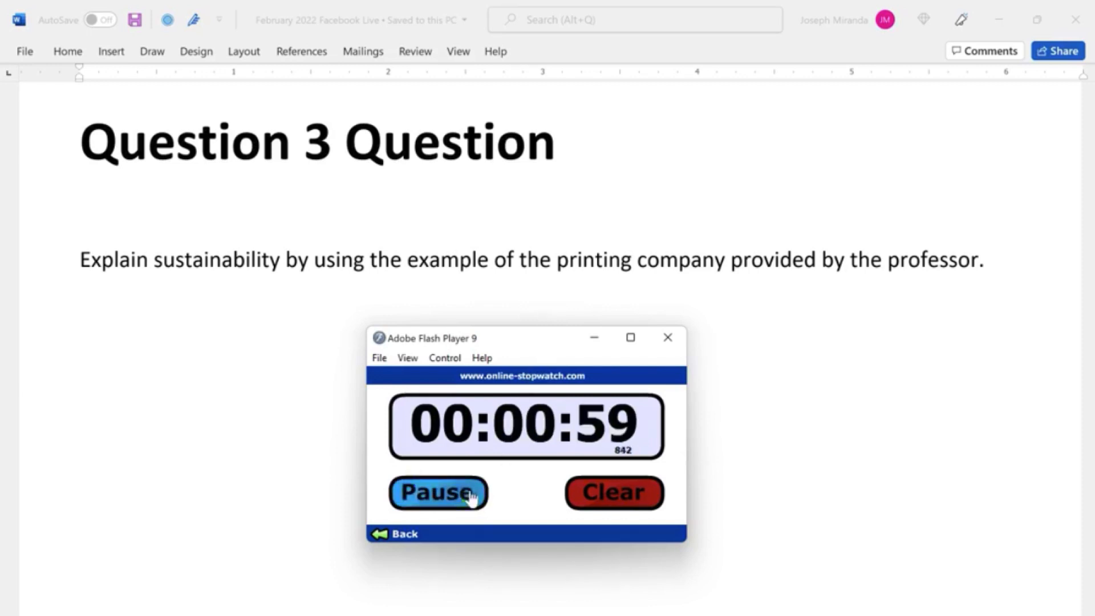
{"action": "mouse_move", "coordinate": [859, 445]}
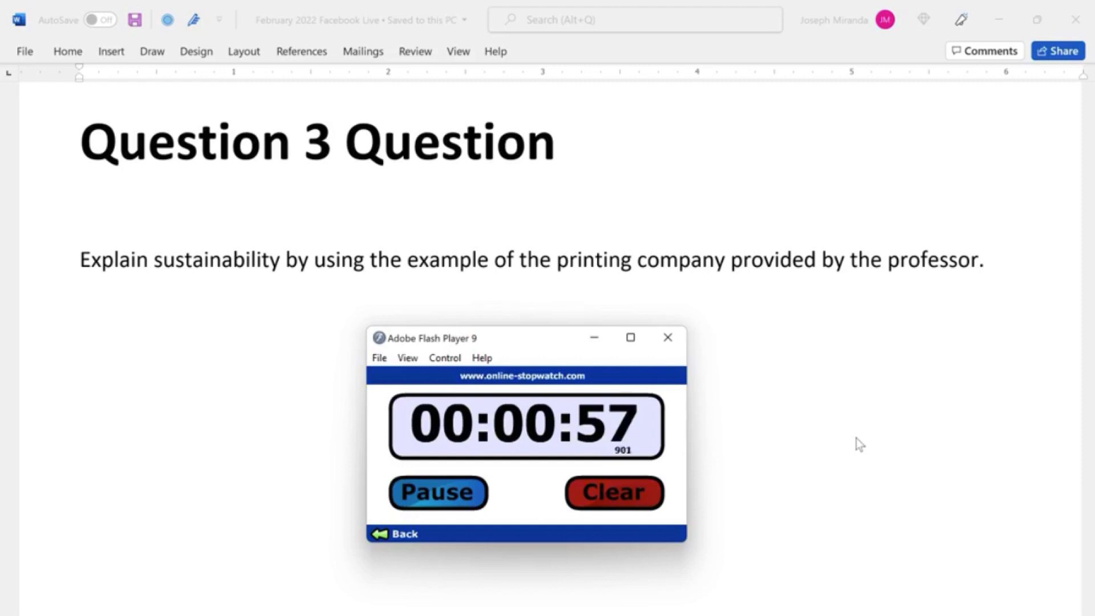